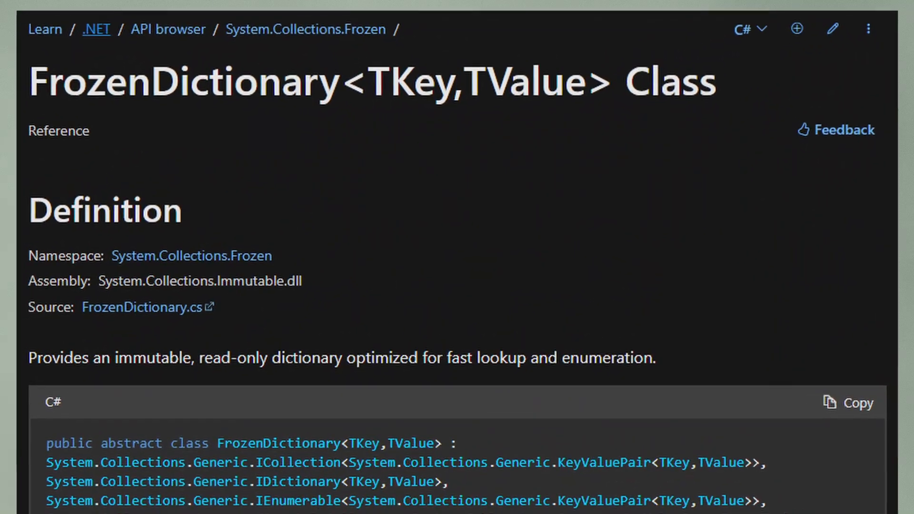
{"action": "scroll", "scroll_direction": "down", "scroll_amount": 3}
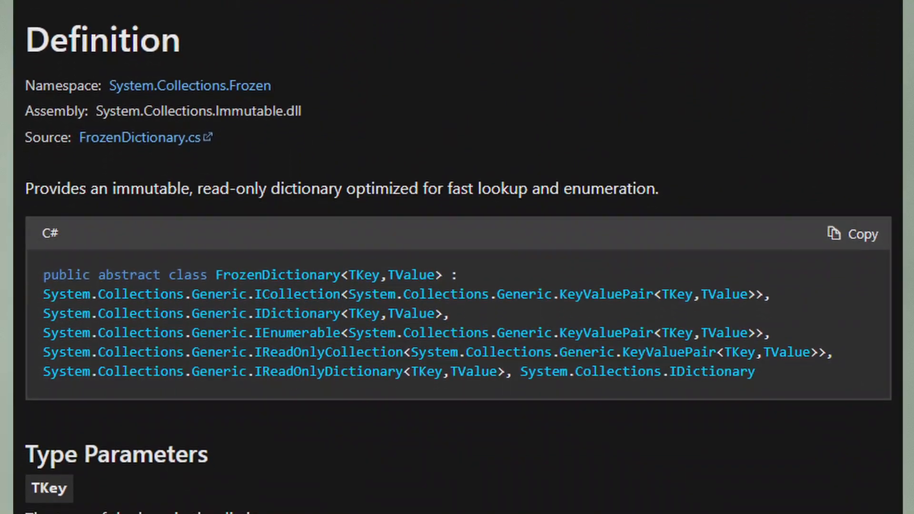
{"action": "scroll", "scroll_direction": "down", "scroll_amount": 3}
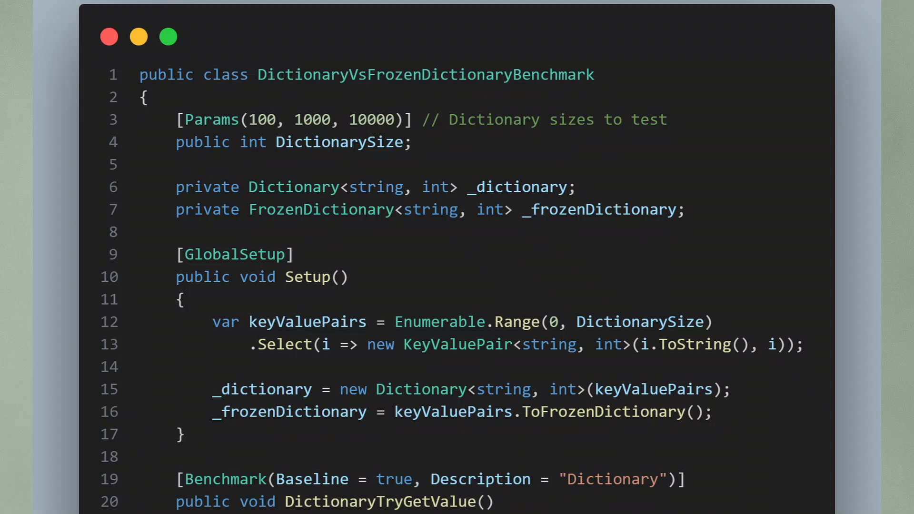
{"action": "scroll", "scroll_direction": "down", "scroll_amount": 3}
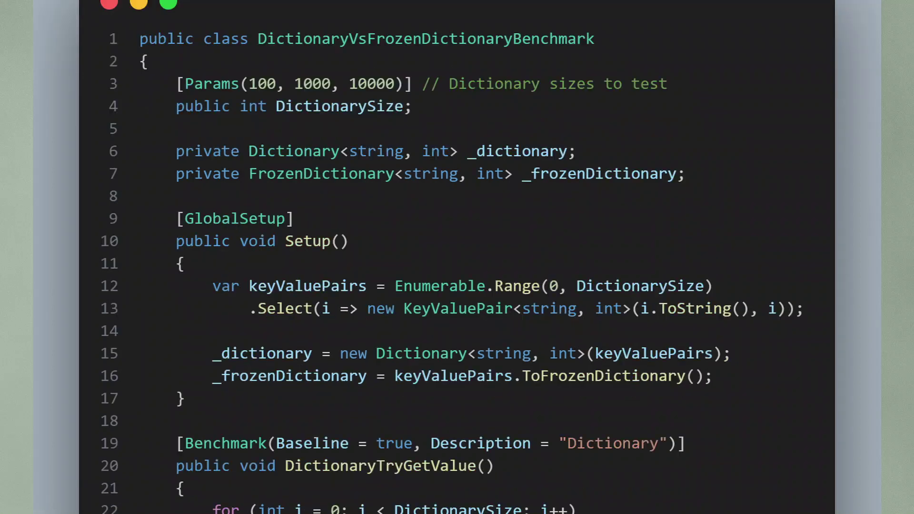
{"action": "scroll", "scroll_direction": "down", "scroll_amount": 3}
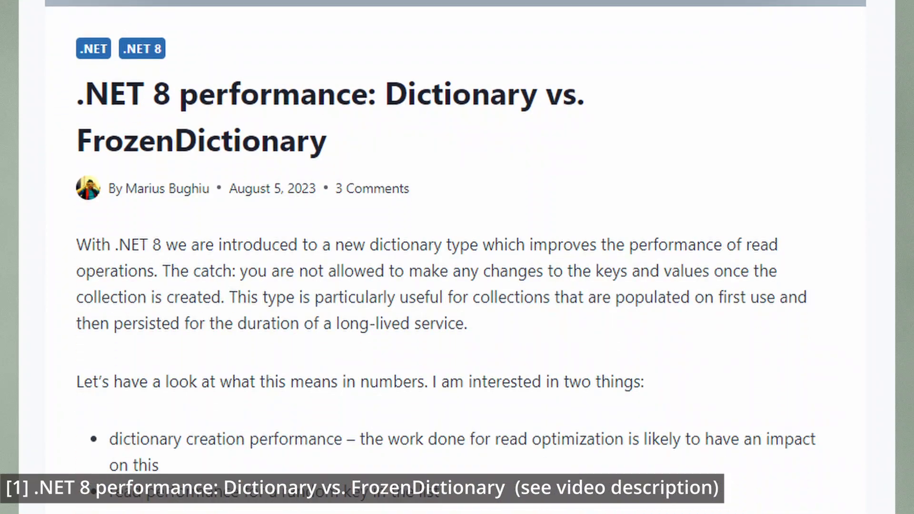
{"action": "scroll", "scroll_direction": "down", "scroll_amount": 3}
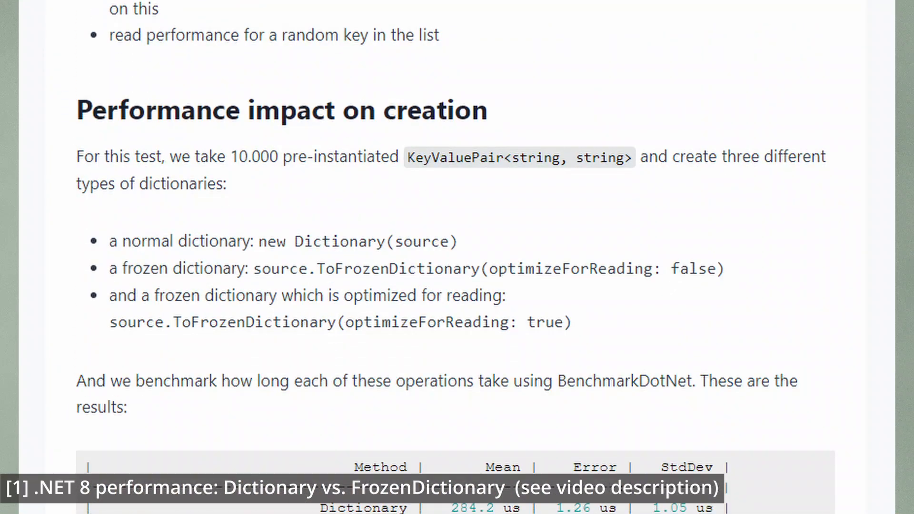
{"action": "scroll", "scroll_direction": "down", "scroll_amount": 3}
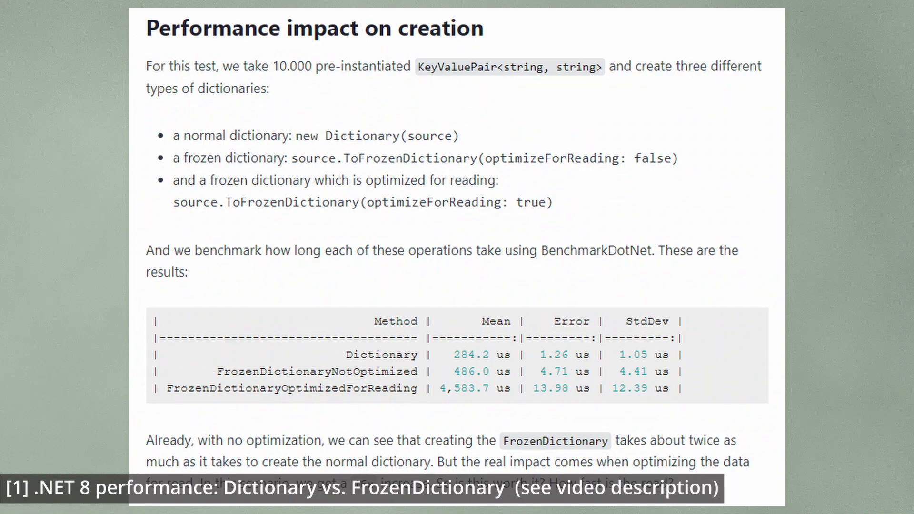